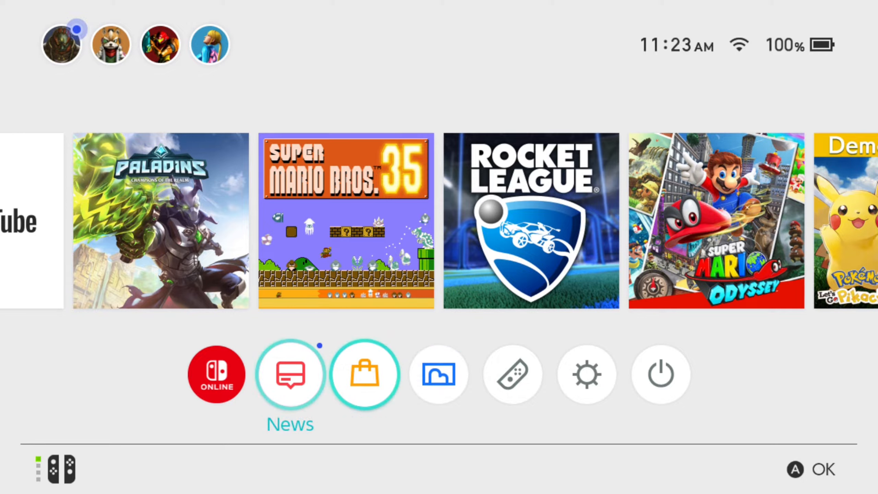
- Search for controllers and open the tips for controllers that can't be found
click(365, 374)
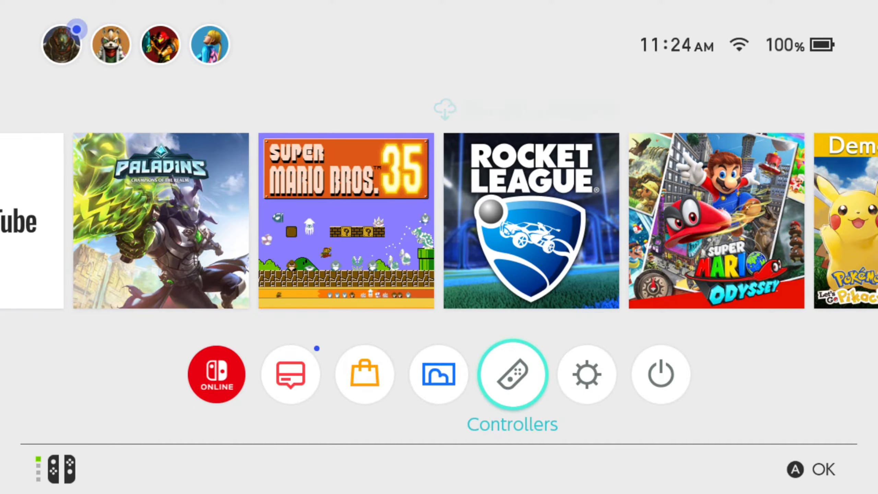
click(512, 374)
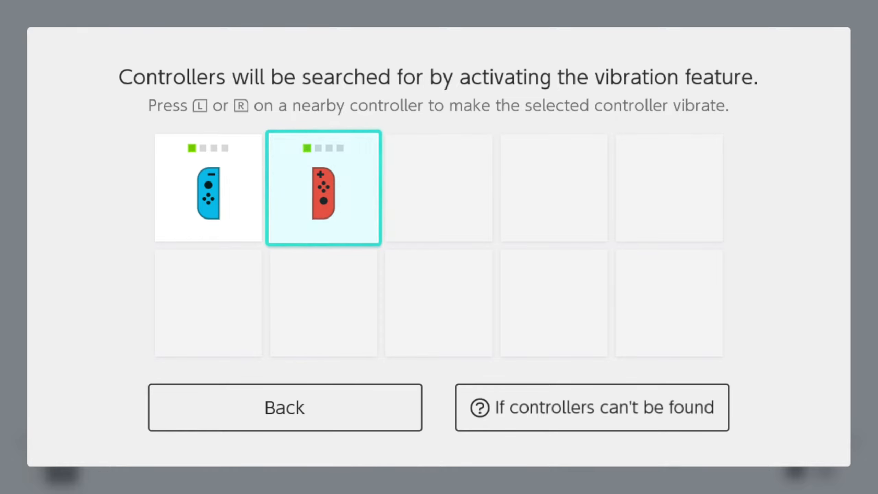
click(208, 187)
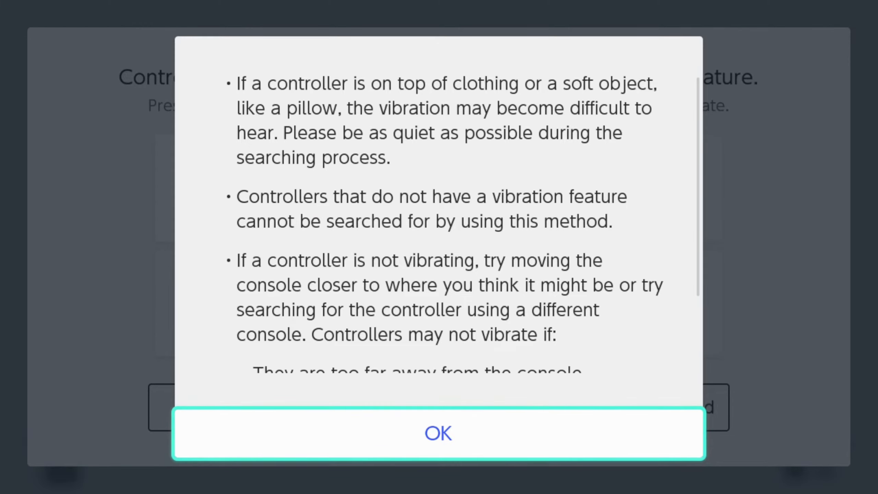
- Read through the troubleshooting tips, dismiss them, and go back to the Joy-Con overview
scroll(down, 3)
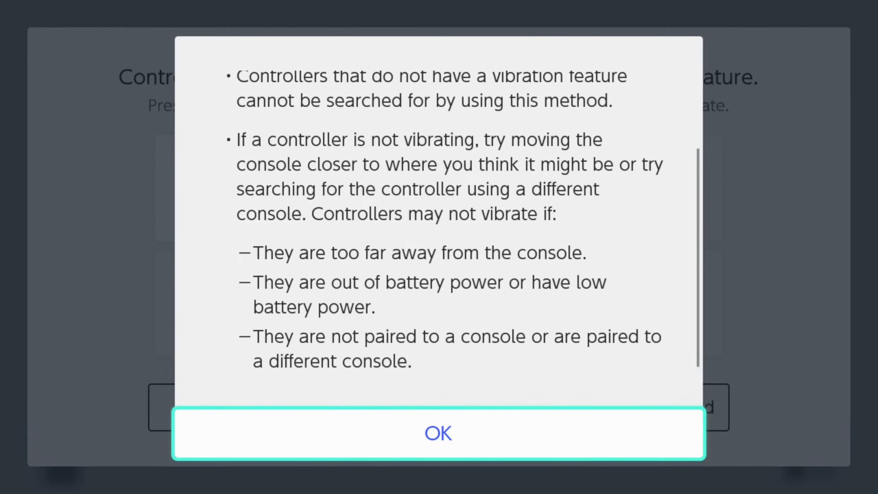
scroll(up, 3)
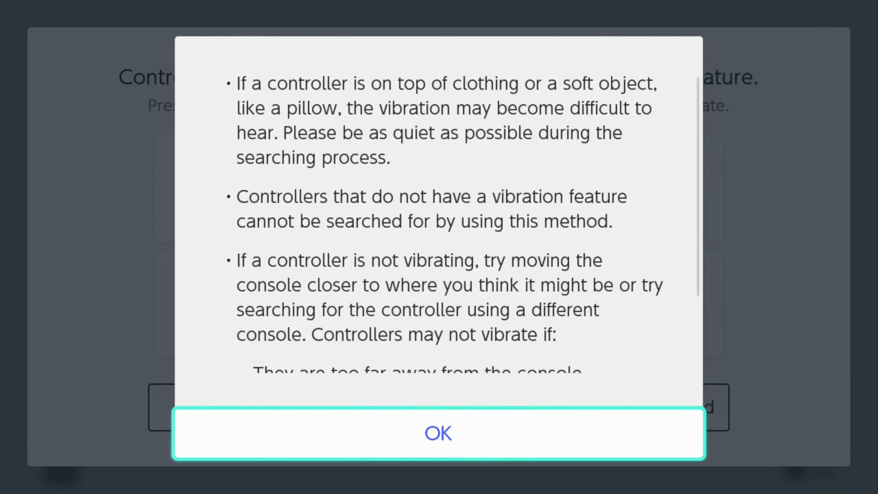
scroll(down, 3)
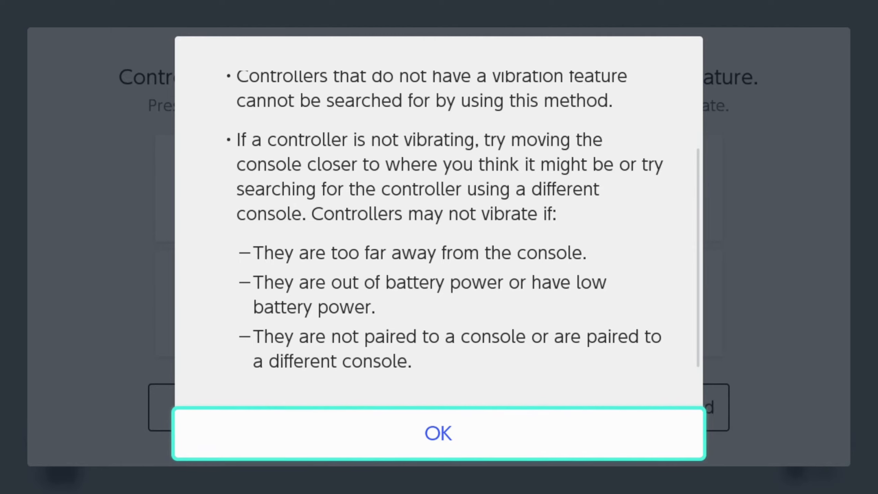
click(439, 433)
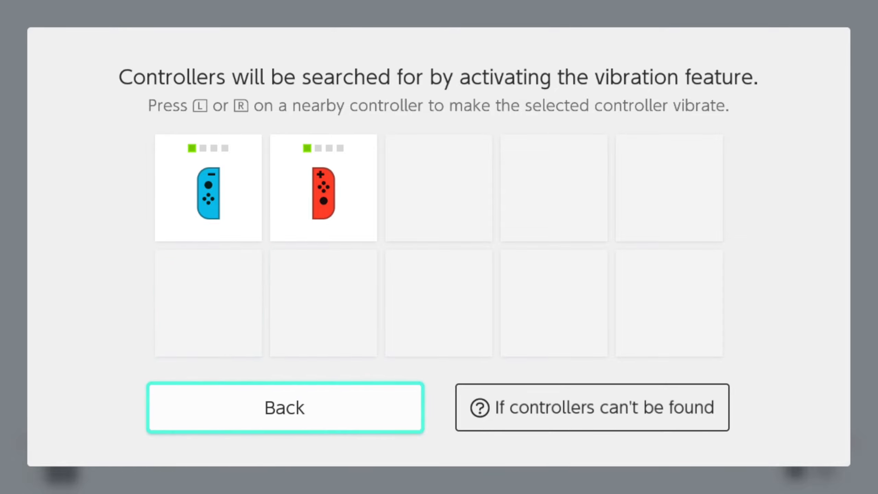
click(284, 407)
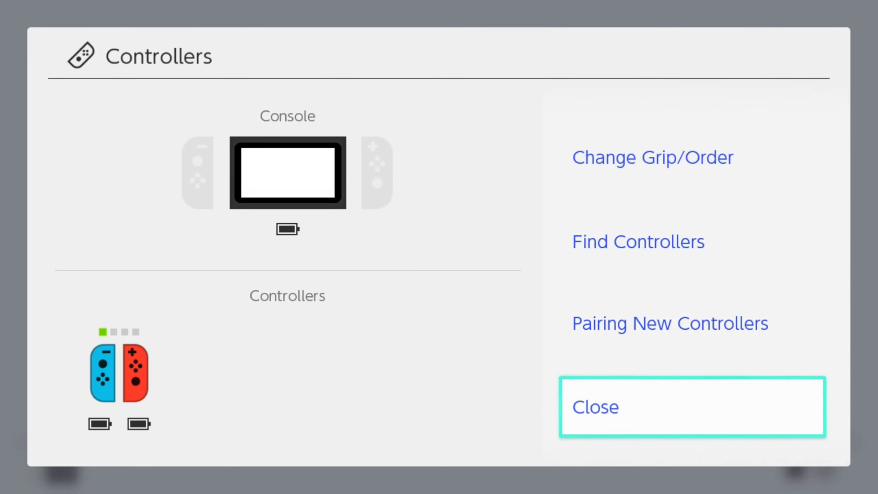